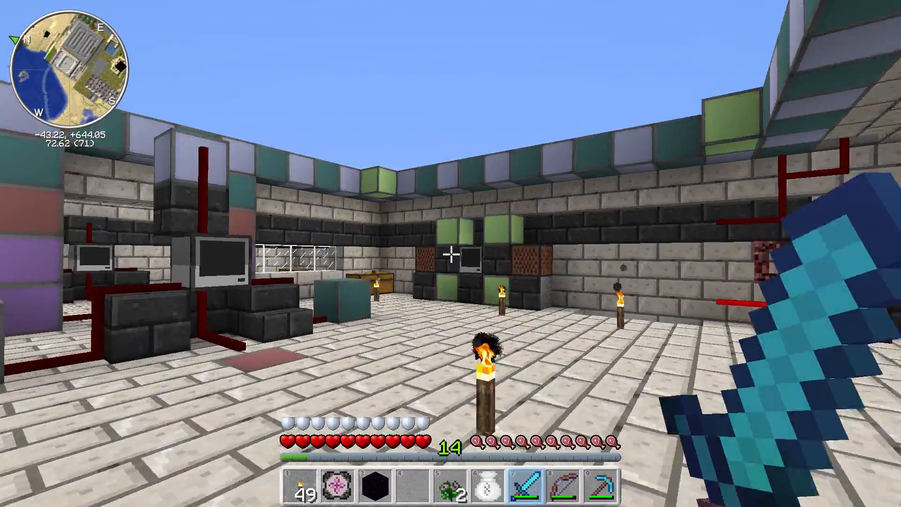
mouse_move(450, 254)
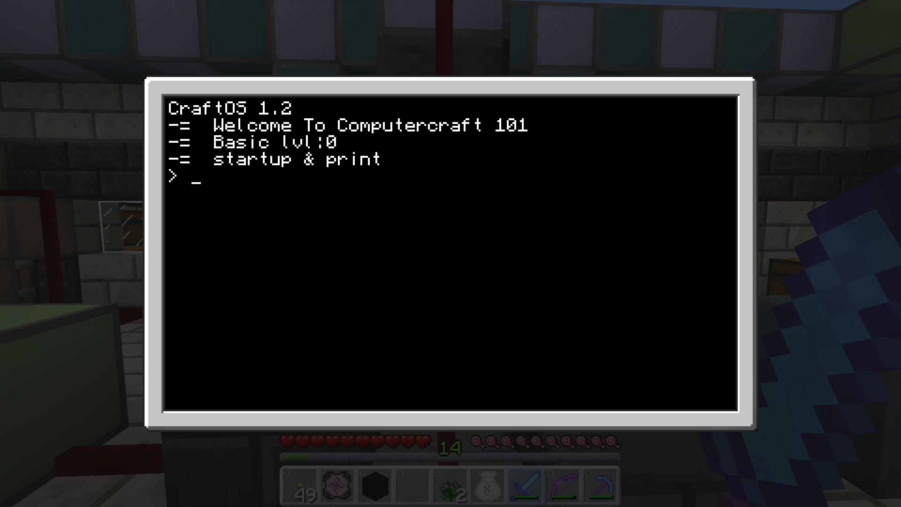
Edit the startup file and add the line print("SEE WHAT I MEAN") after the welcome lines.
text(edit star)
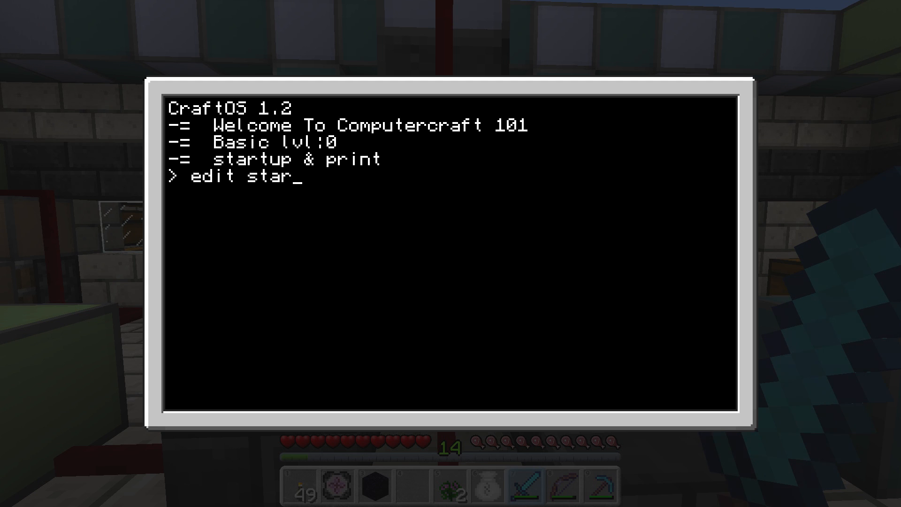
key(enter)
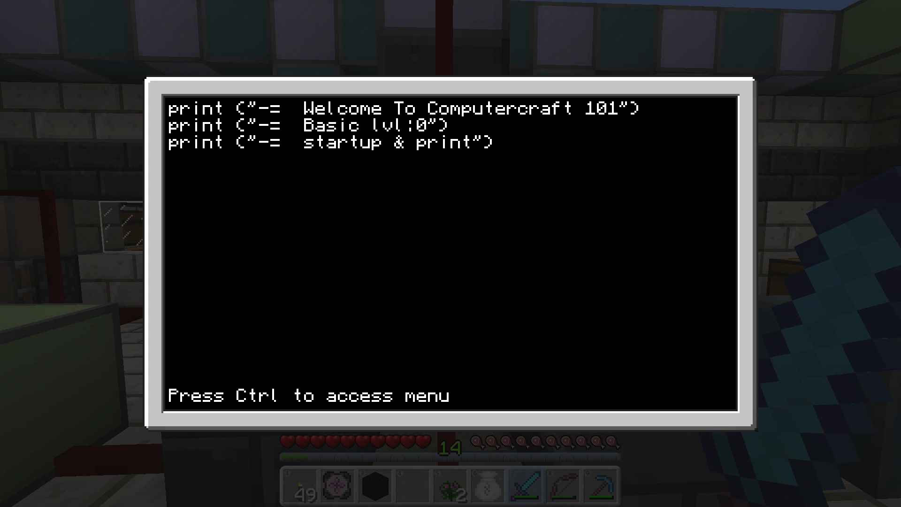
text(print)
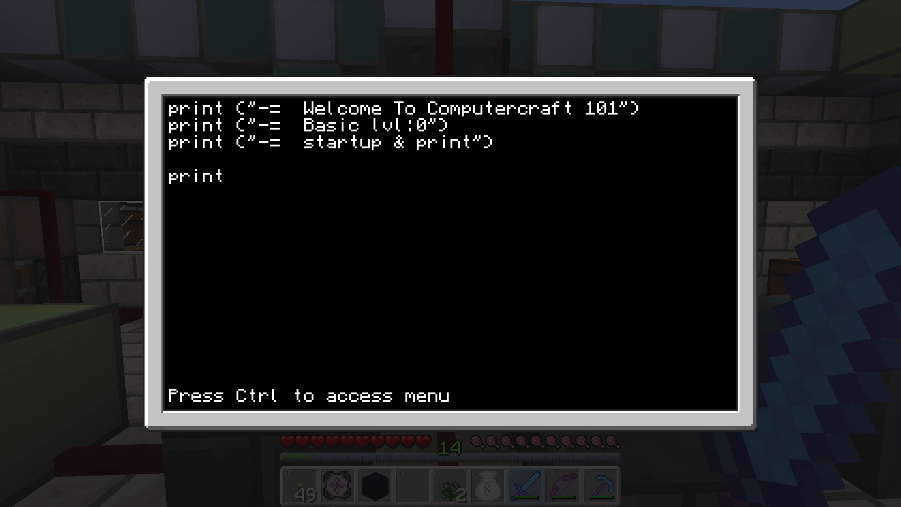
text((")
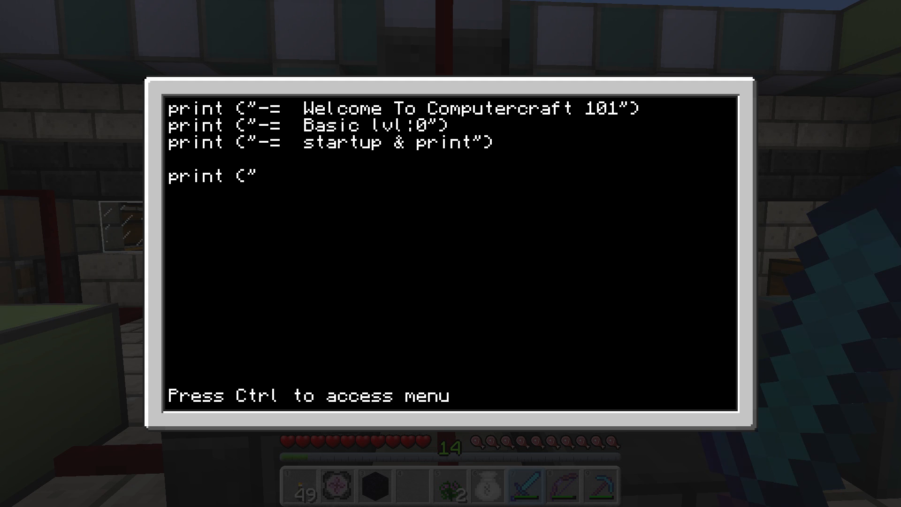
text(SEE WHAT I)
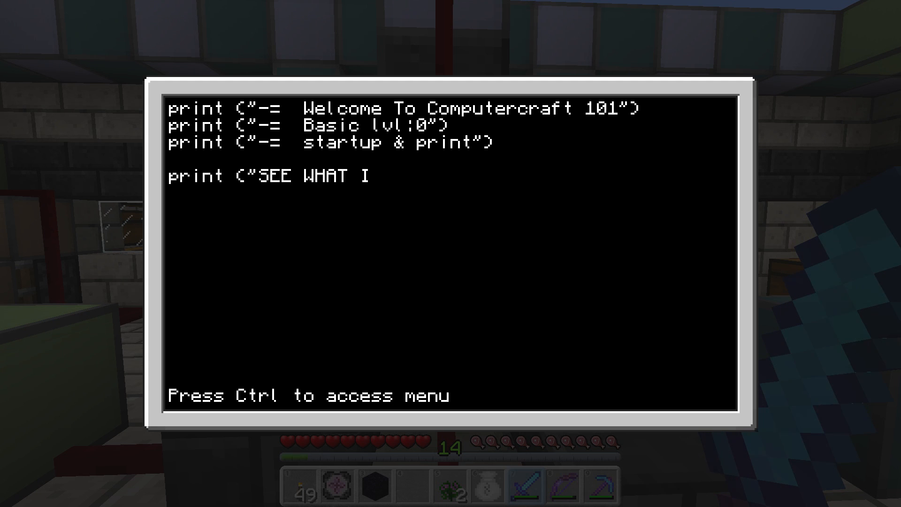
text(MEAN")
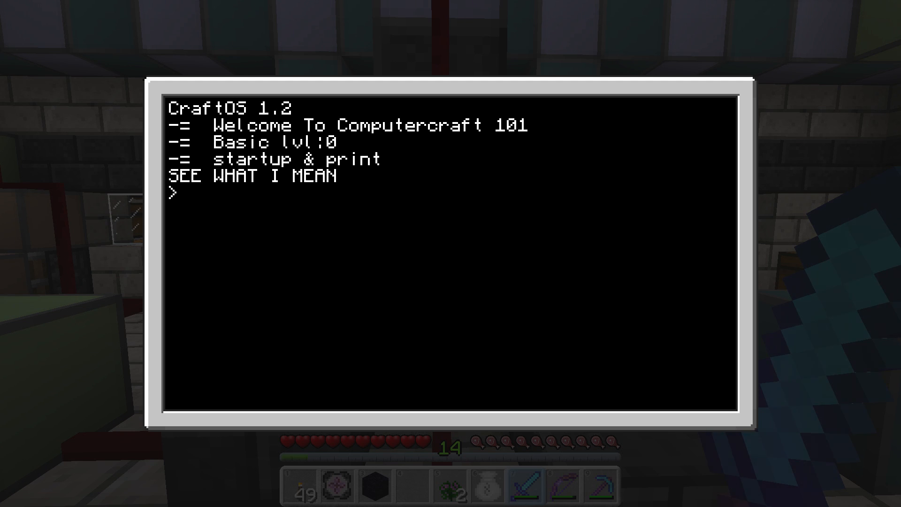
key(Escape)
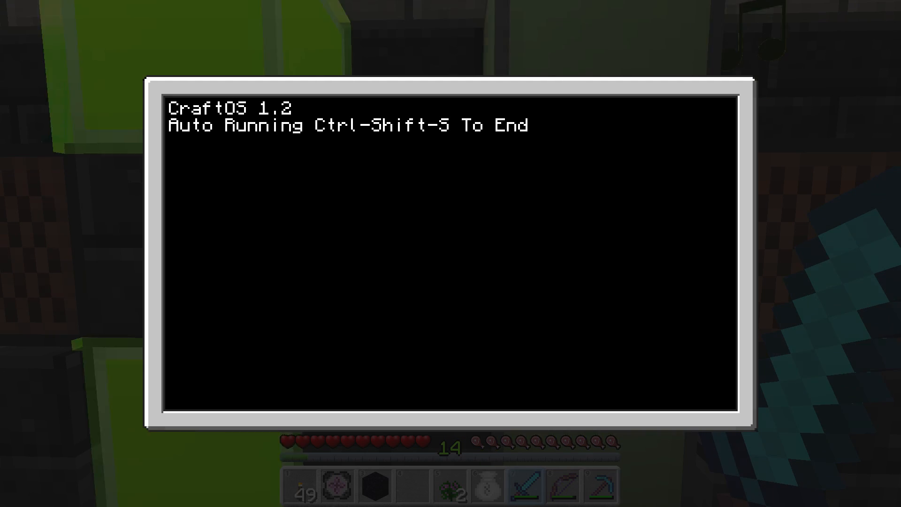
Stop the auto-running program and enter turnon at the CraftOS prompt.
key(Escape)
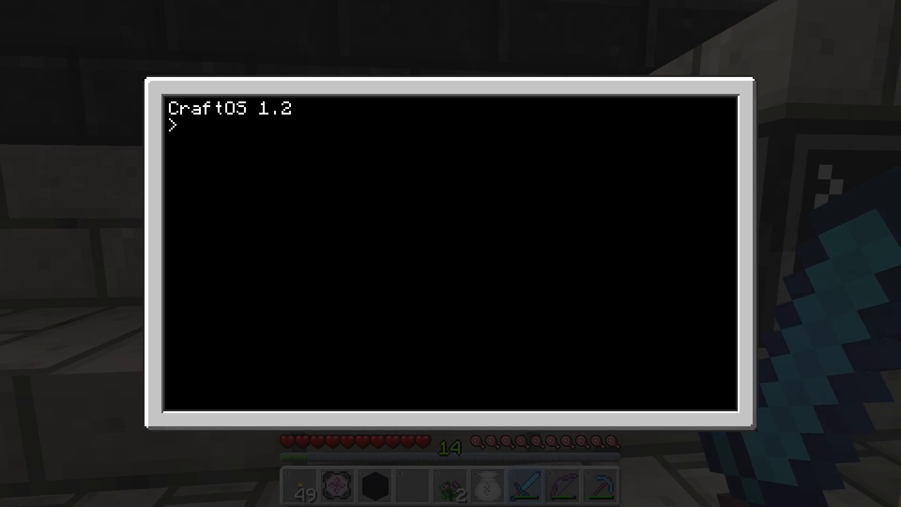
text(turnon)
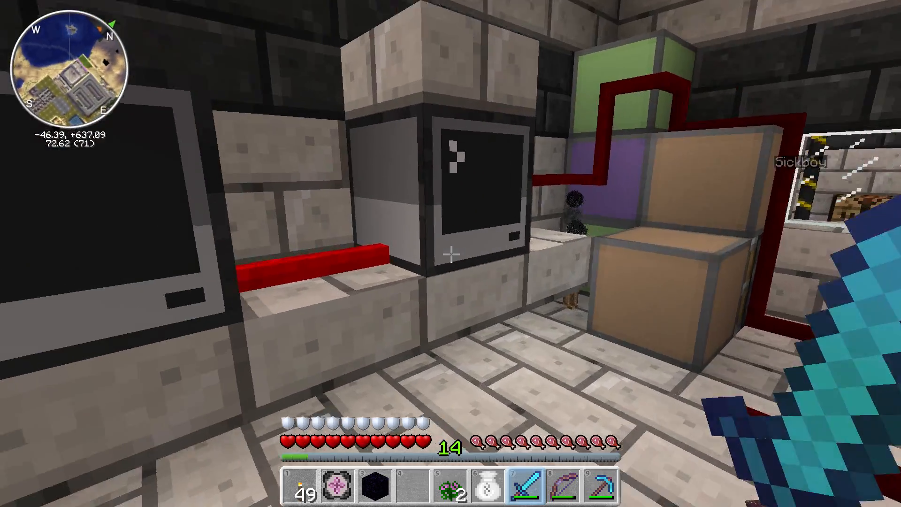
mouse_move(450, 252)
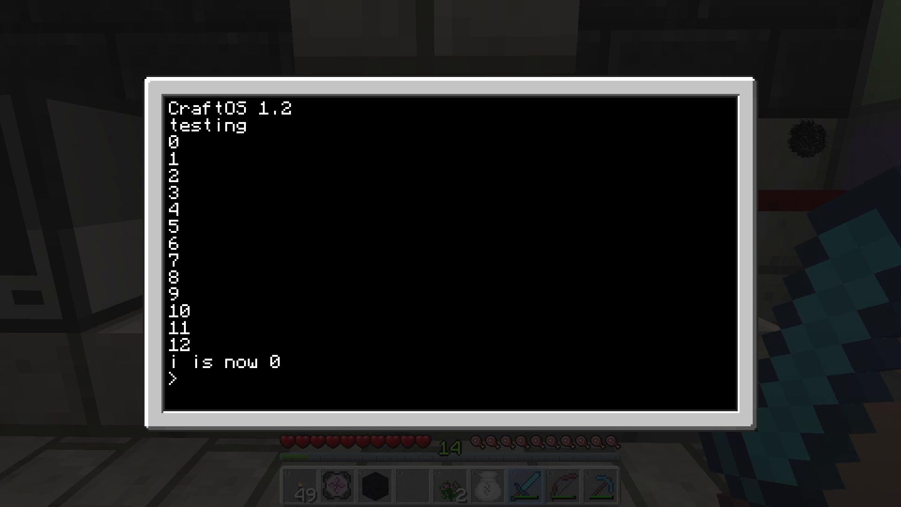
On the looping computer counting to 12, begin the edit startup command.
text(edit start)
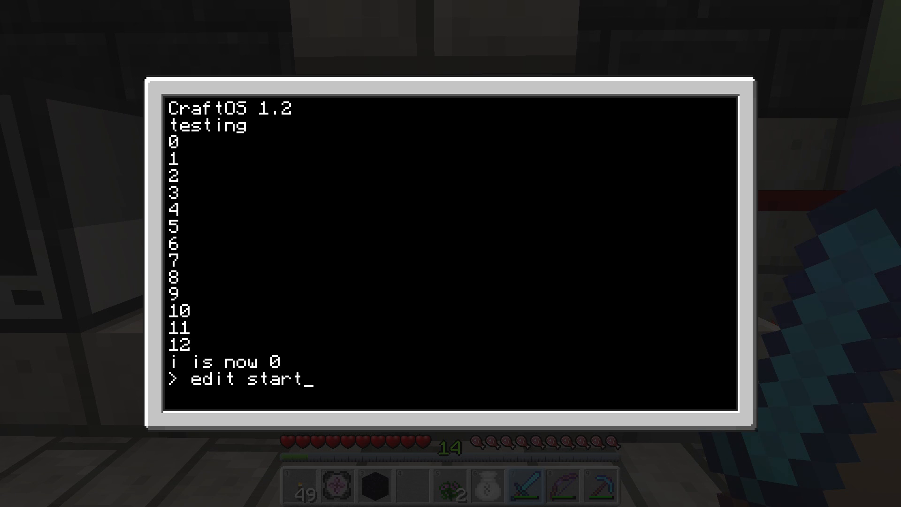
View the startup file's redstone loop code in the editor, then exit to the prompt.
key(enter)
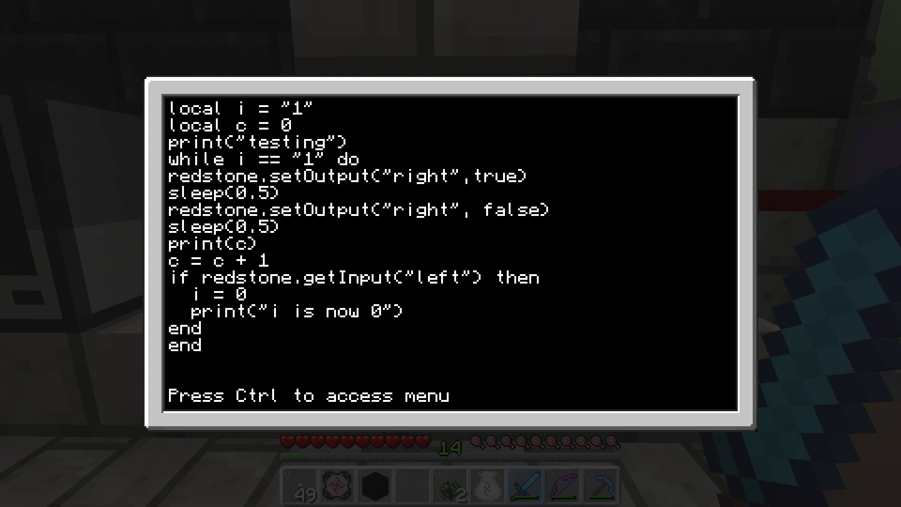
key(Ctrl)
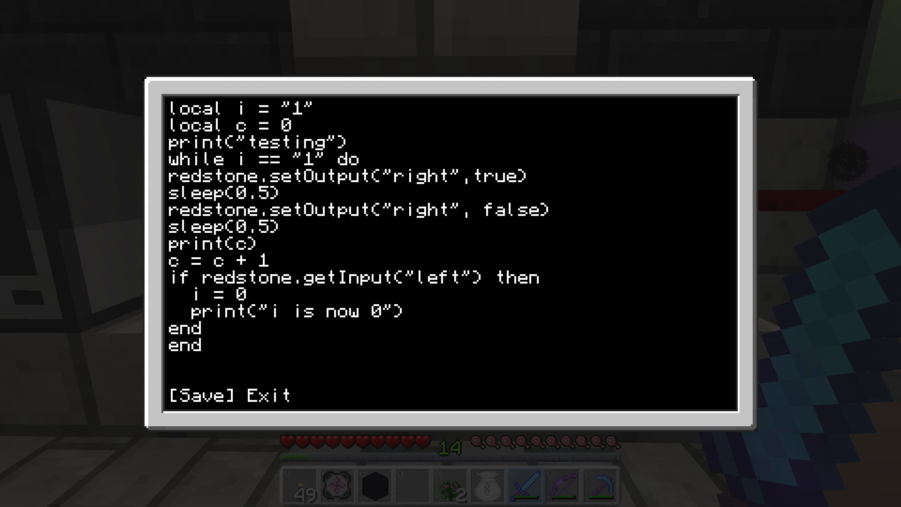
click(266, 395)
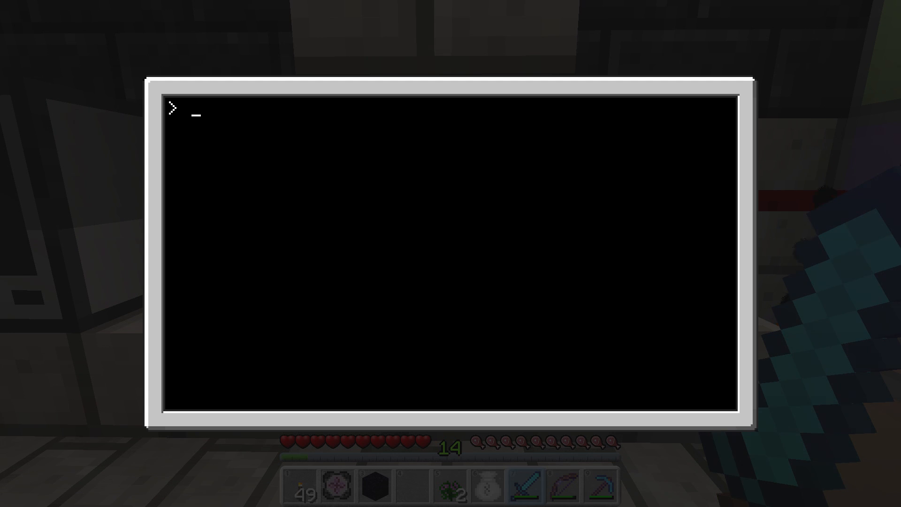
Rename the looping startup program to loop with rename startup loop.
text(rename)
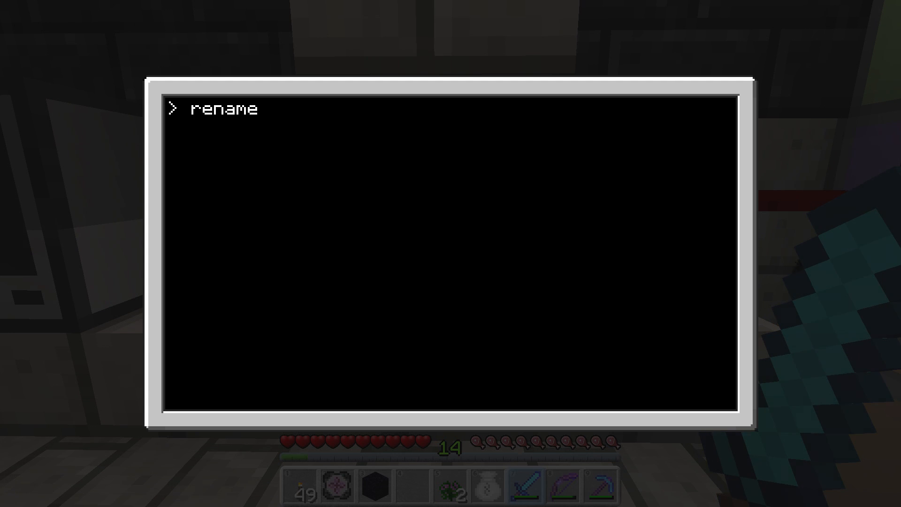
text(startup loop)
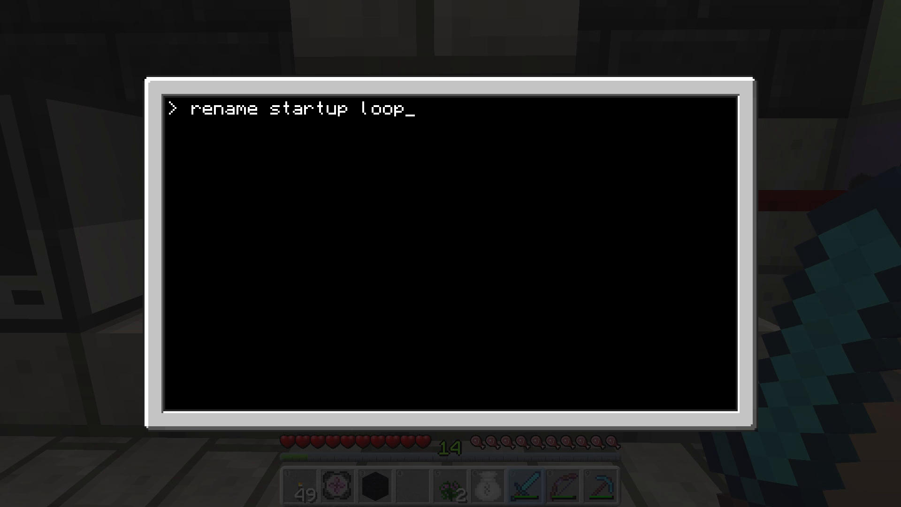
key(Escape)
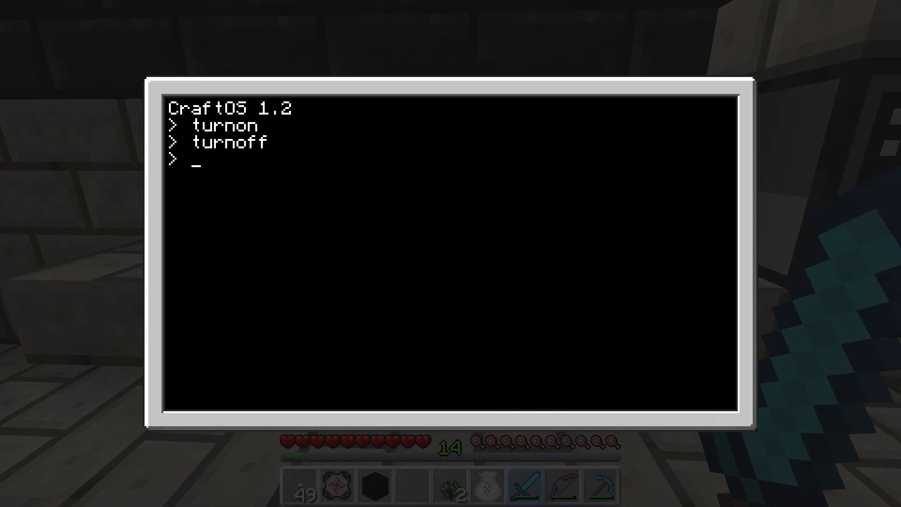
Enter edit turnon on the turnon/turnoff computer before leaving its terminal.
text(edit turnon)
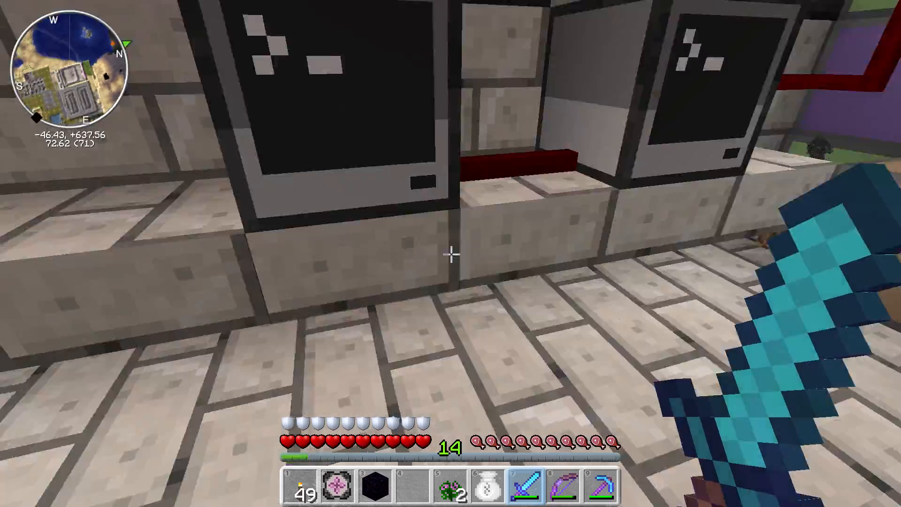
mouse_move(450, 254)
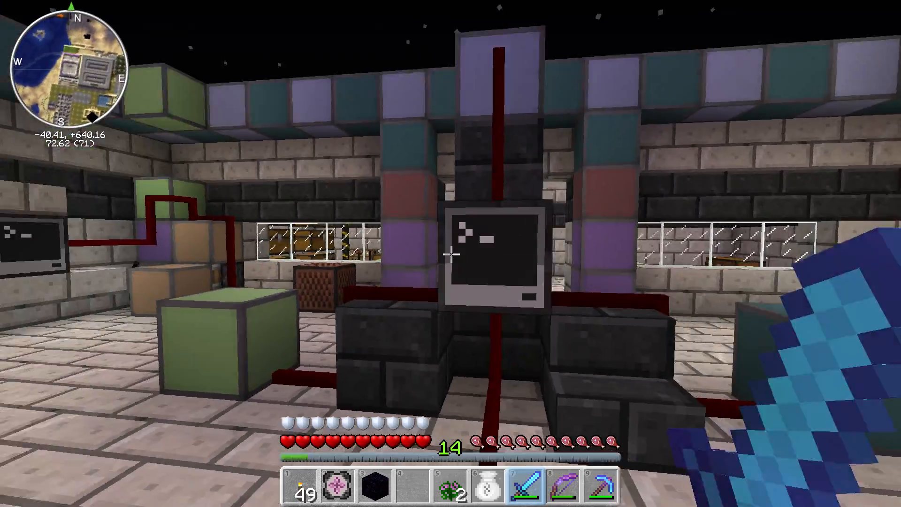